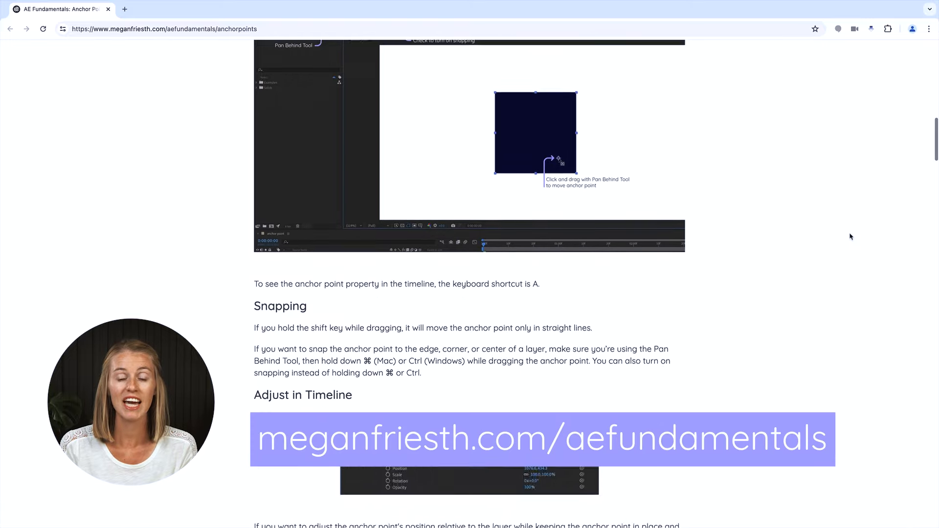
- Scroll the anchor points article down to the Center Anchor Point section
{"action": "scroll", "scroll_direction": "down", "scroll_amount": 3}
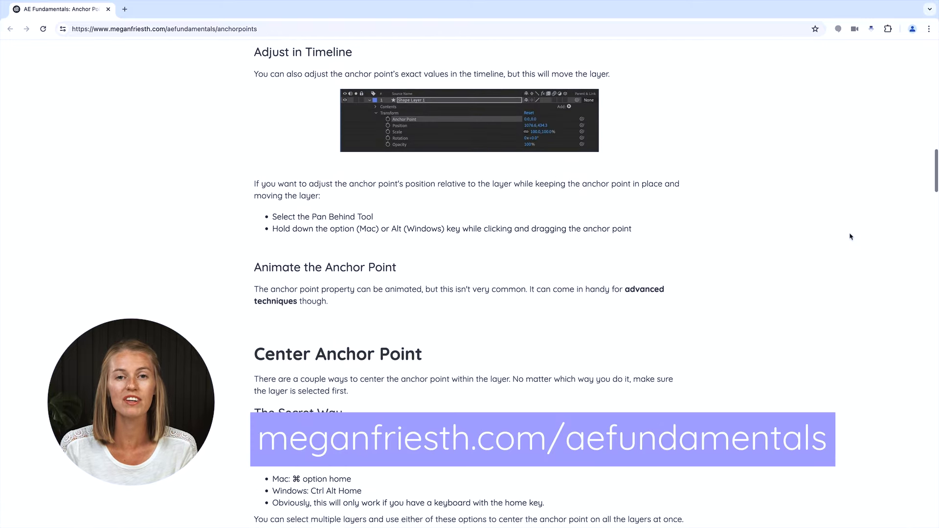
{"action": "scroll", "scroll_direction": "down", "scroll_amount": 3}
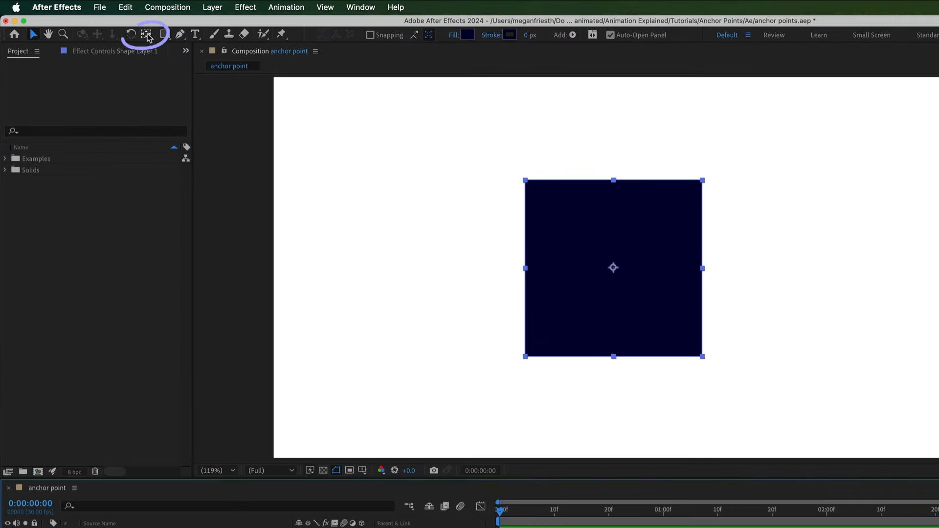
{"action": "mouse_move", "coordinate": [147, 34]}
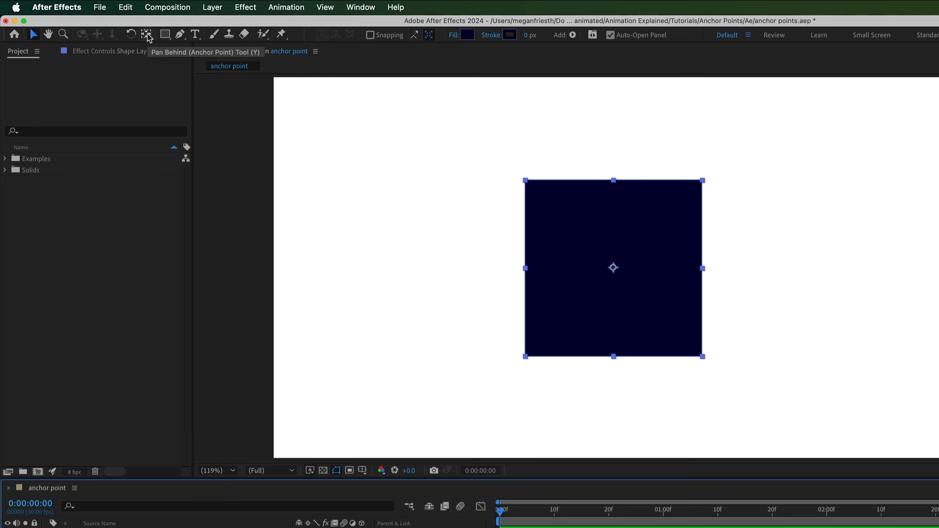
- With the Pan Behind tool, drag the square's anchor point right, straight down, then snap it to an edge
{"action": "left_click", "coordinate": [147, 33]}
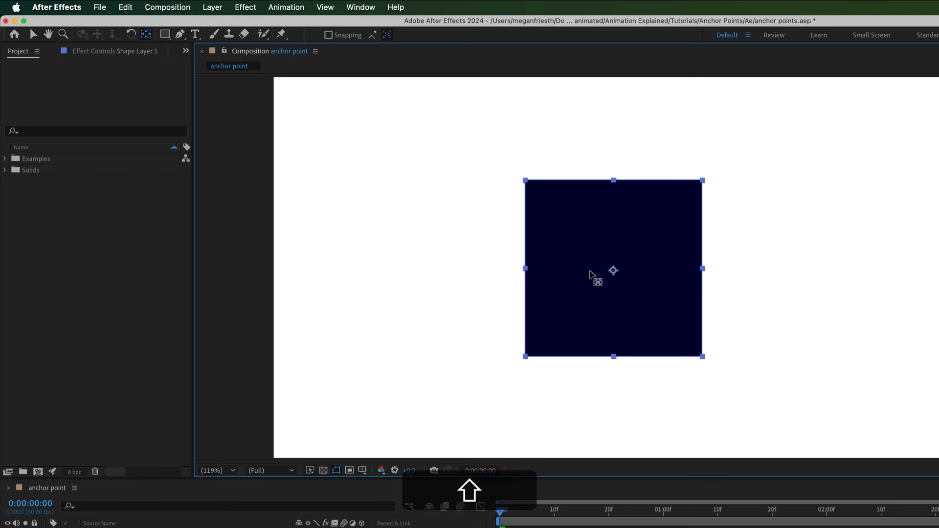
{"action": "left_click_drag", "start_coordinate": [612, 270], "coordinate": [654, 269]}
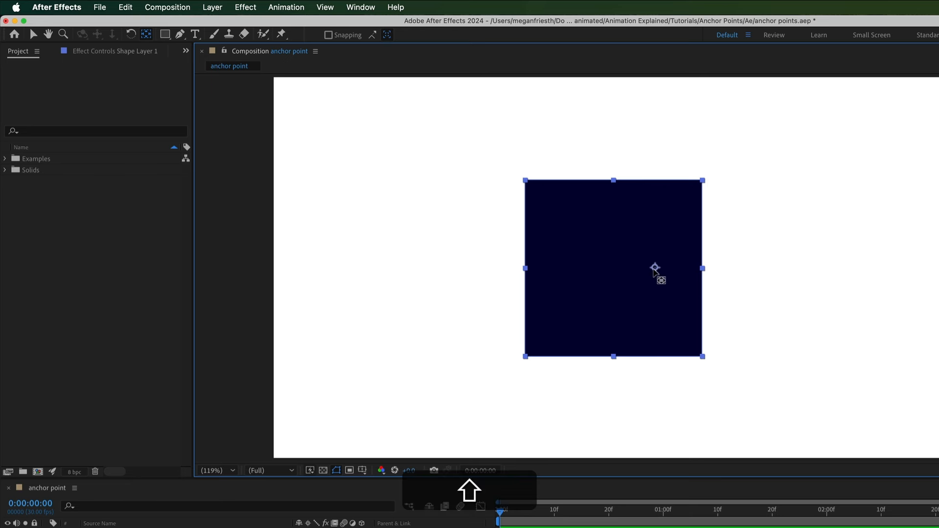
{"action": "left_click_drag", "start_coordinate": [655, 268], "coordinate": [655, 322]}
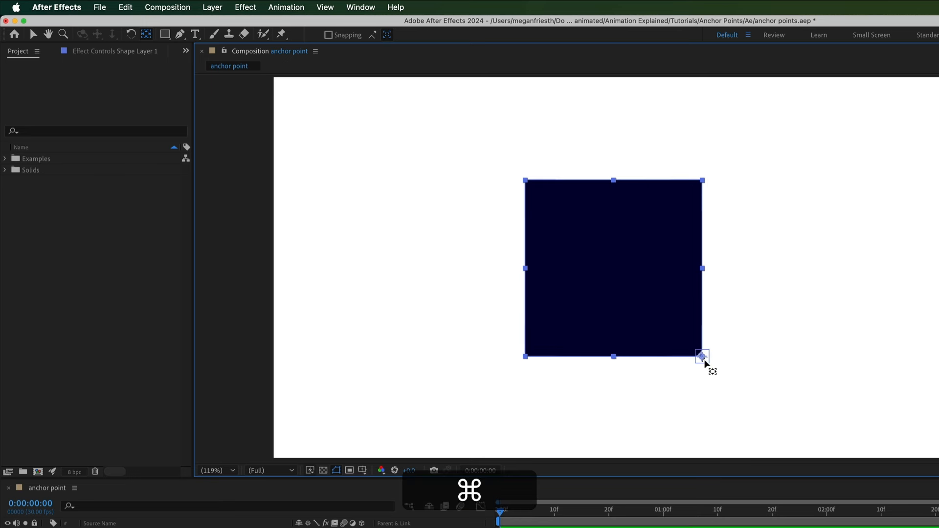
{"action": "left_click_drag", "start_coordinate": [702, 356], "coordinate": [702, 252]}
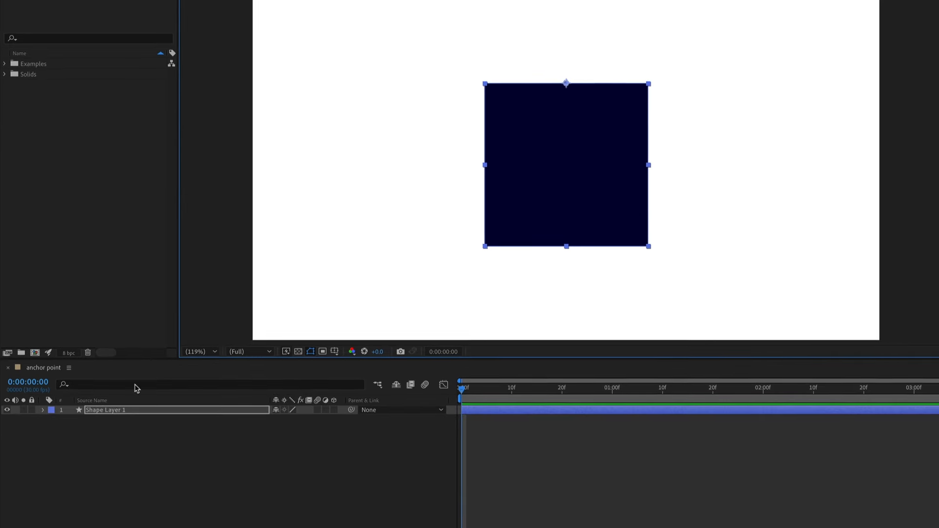
- Twirl open Shape Layer 1's Transform and Option-drag so the square moves while its anchor stays
{"action": "left_click", "coordinate": [43, 411]}
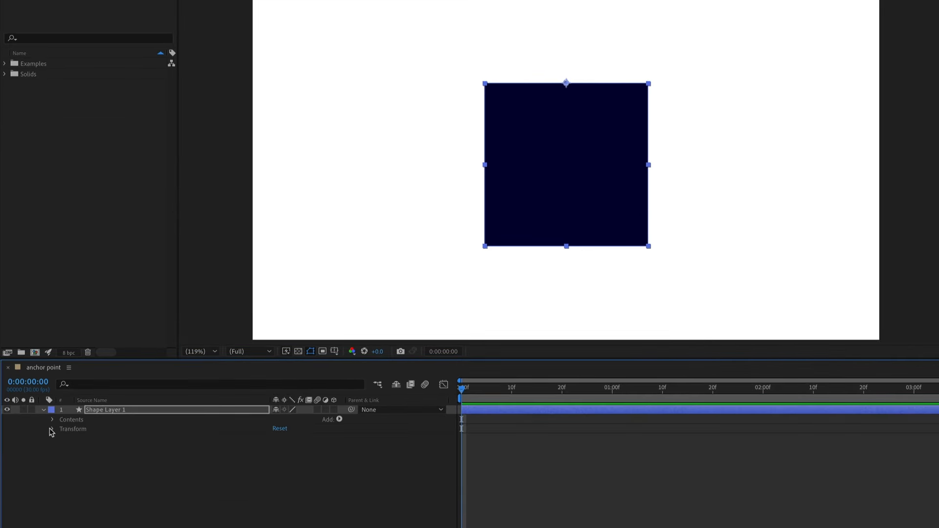
{"action": "left_click", "coordinate": [53, 429]}
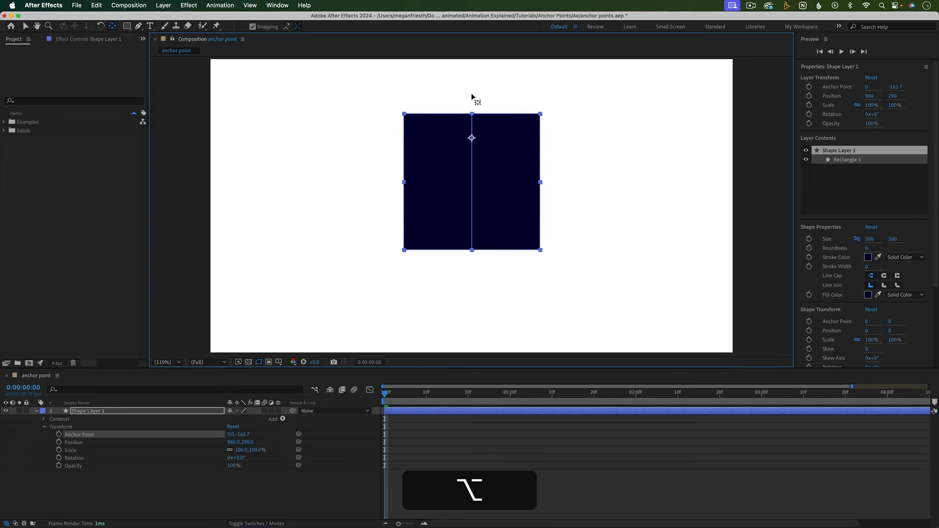
{"action": "left_click_drag", "start_coordinate": [472, 138], "coordinate": [472, 138]}
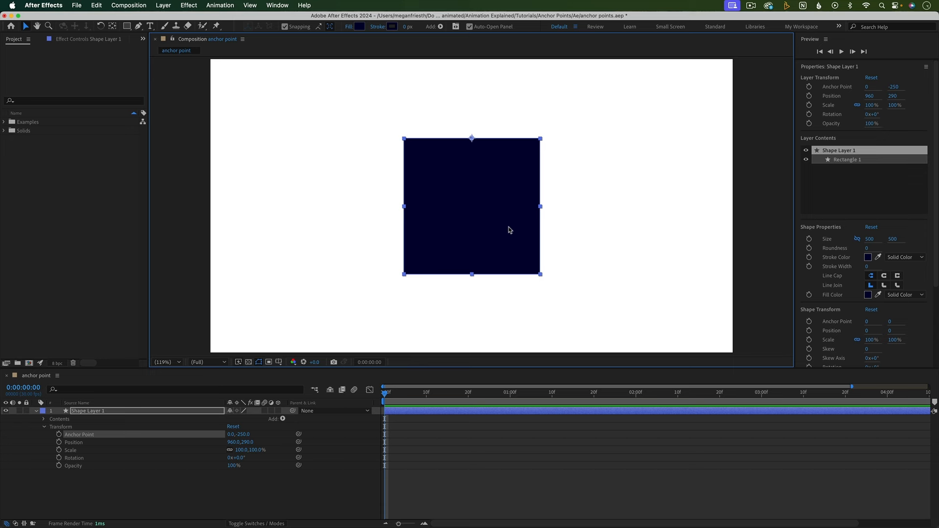
{"action": "mouse_move", "coordinate": [411, 157]}
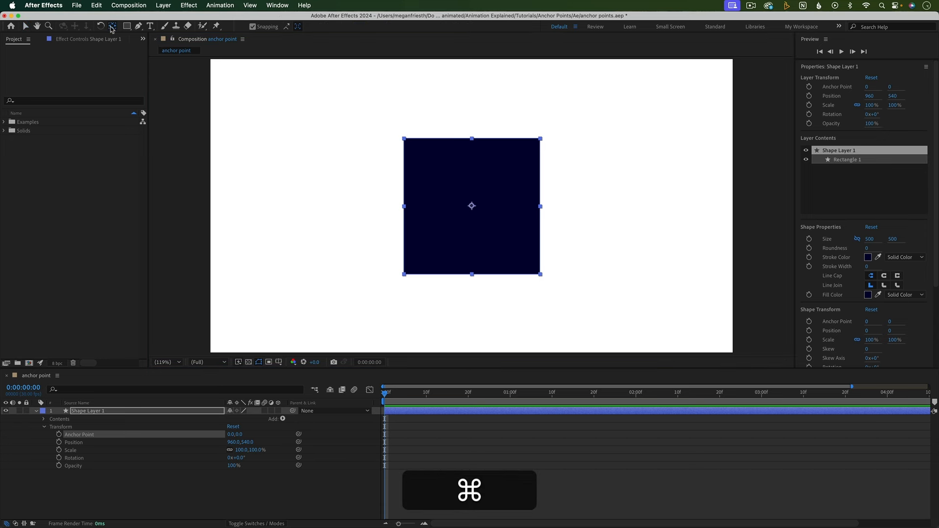
- Re-centre the square's anchor point so Anchor Point reads 0,0 and Position 960,540
{"action": "key", "text": "cmd+z"}
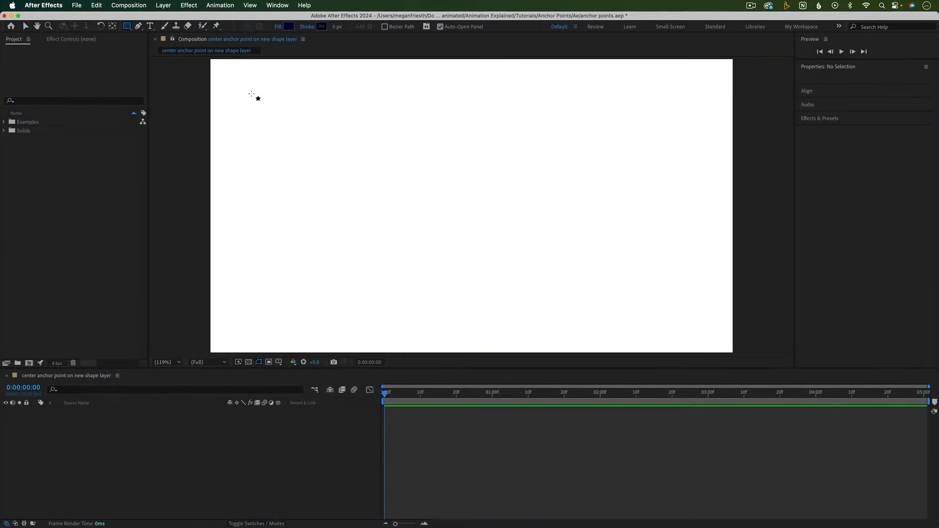
- Draw a rectangle at top-left, then enable Center Anchor Point in New Shape Layers in General preferences
{"action": "left_click_drag", "start_coordinate": [290, 100], "coordinate": [388, 186]}
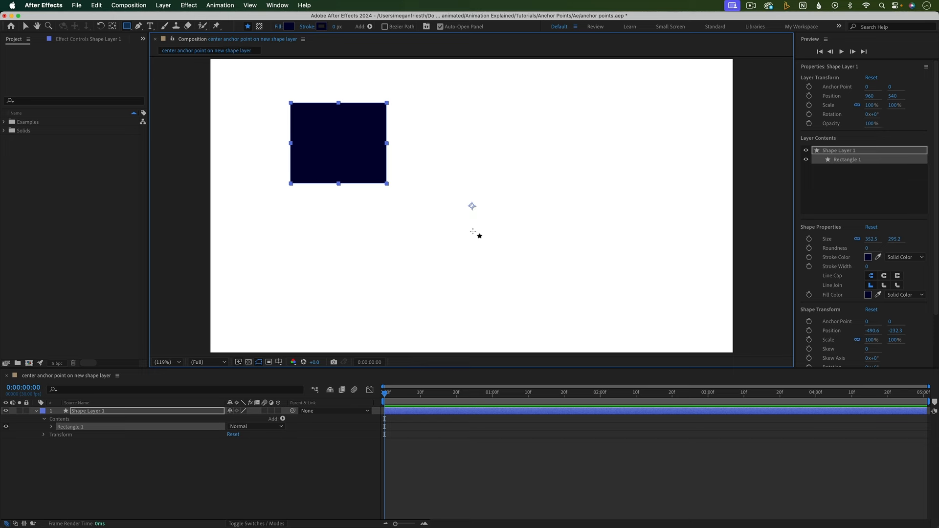
{"action": "mouse_move", "coordinate": [471, 205]}
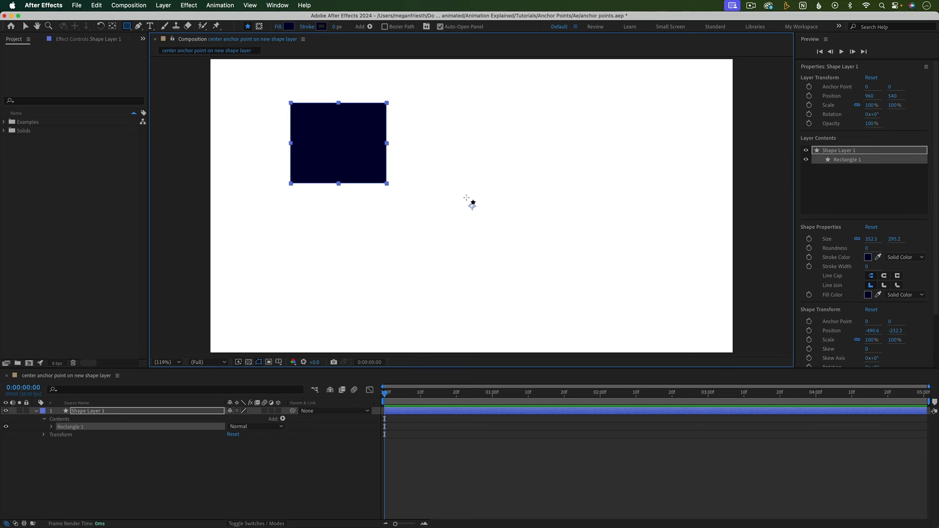
{"action": "mouse_move", "coordinate": [25, 25]}
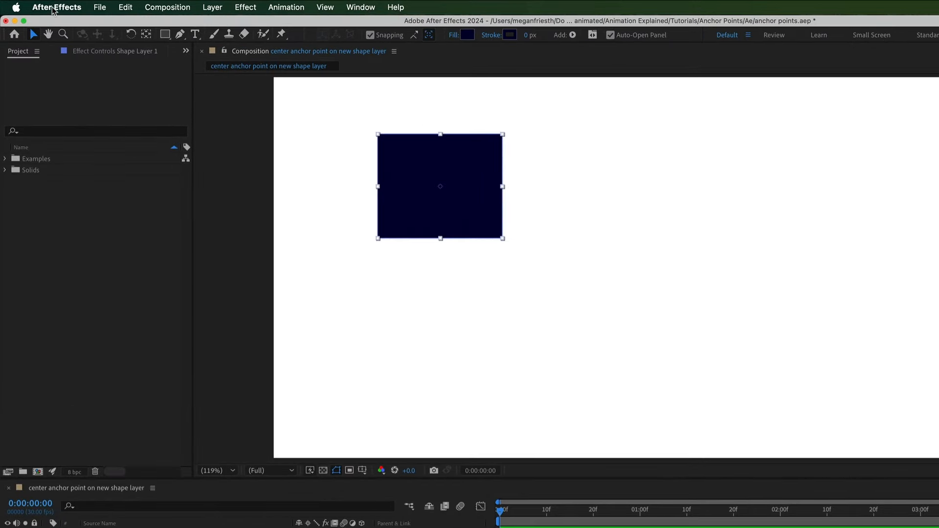
{"action": "left_click", "coordinate": [55, 8]}
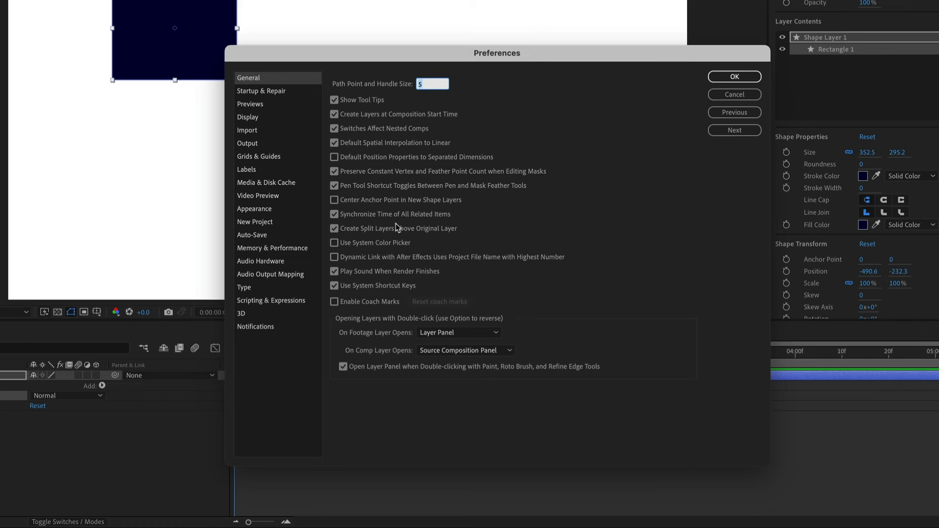
{"action": "left_click", "coordinate": [335, 200]}
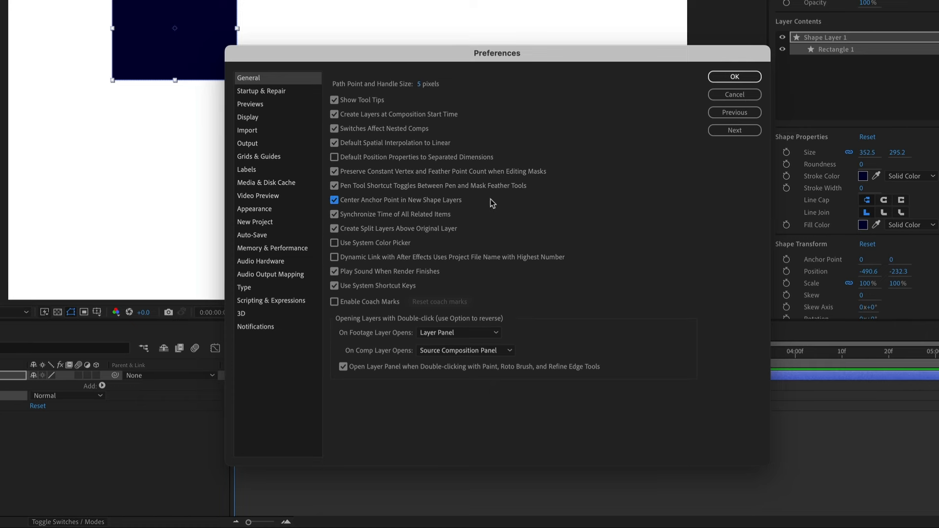
{"action": "left_click", "coordinate": [734, 76]}
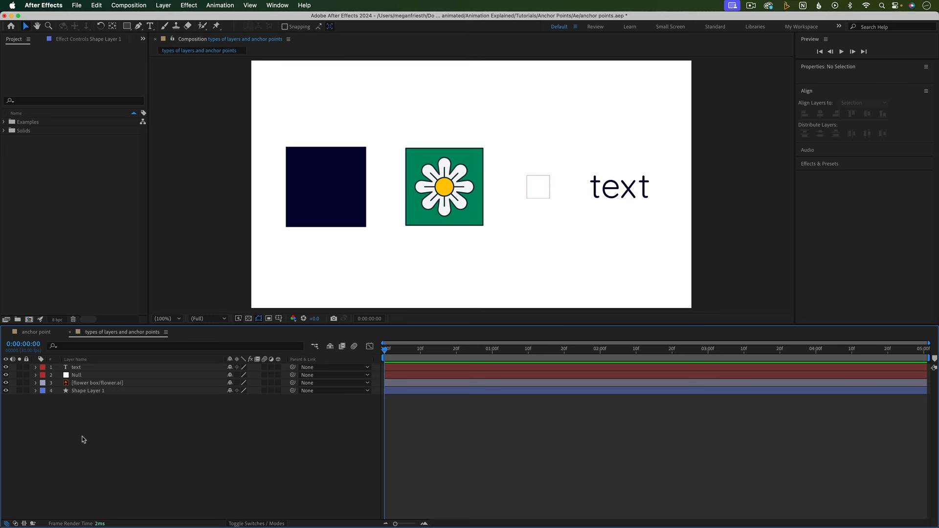
{"action": "mouse_move", "coordinate": [81, 436]}
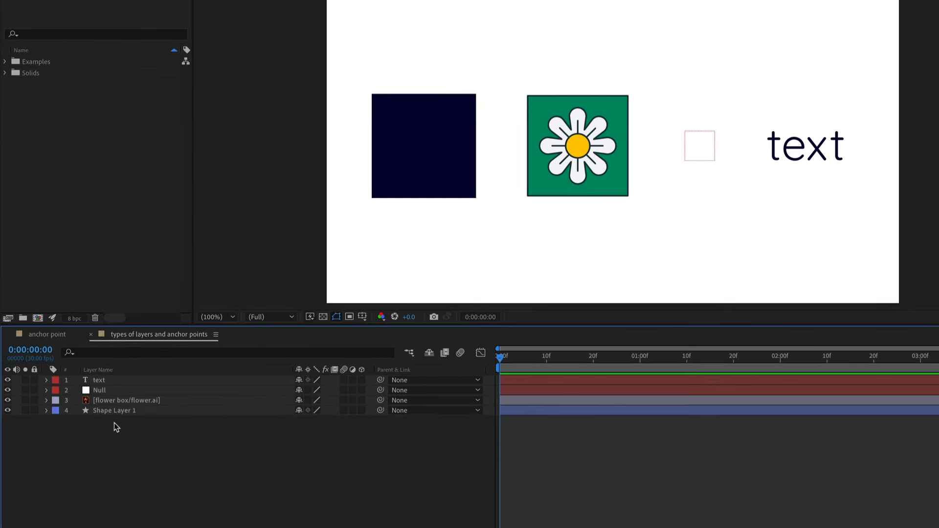
- Reveal Anchor Point on the square, flower box and other layers, undoing the flower box's zeroed value
{"action": "key", "text": "a"}
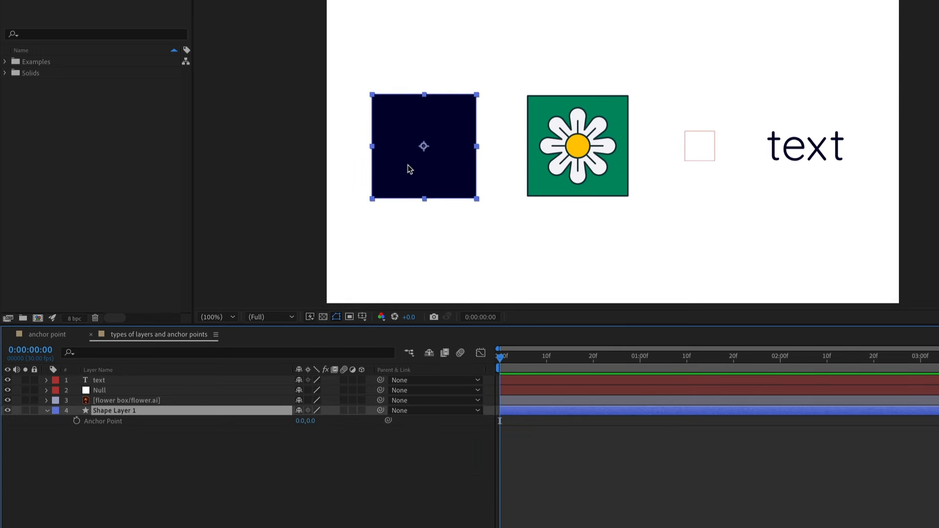
{"action": "mouse_move", "coordinate": [312, 432]}
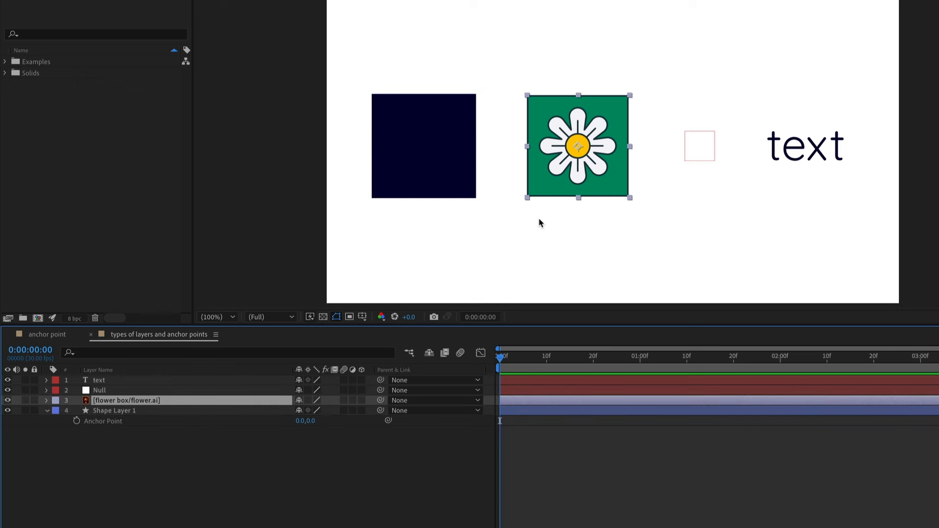
{"action": "mouse_move", "coordinate": [366, 338]}
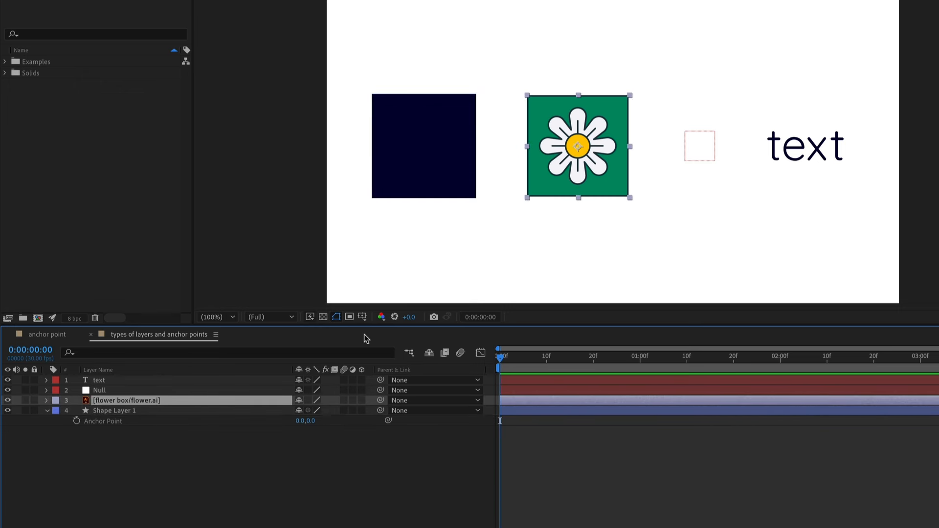
{"action": "key", "text": "a"}
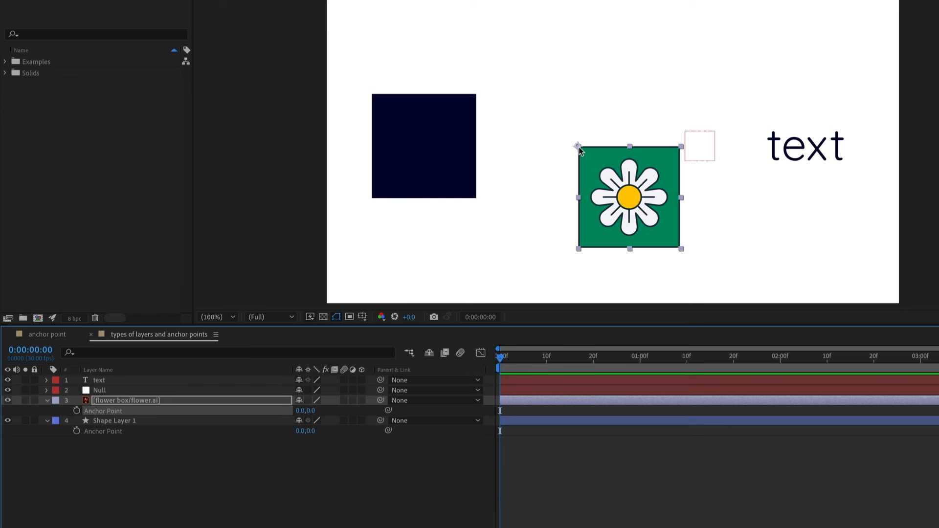
{"action": "mouse_move", "coordinate": [317, 496]}
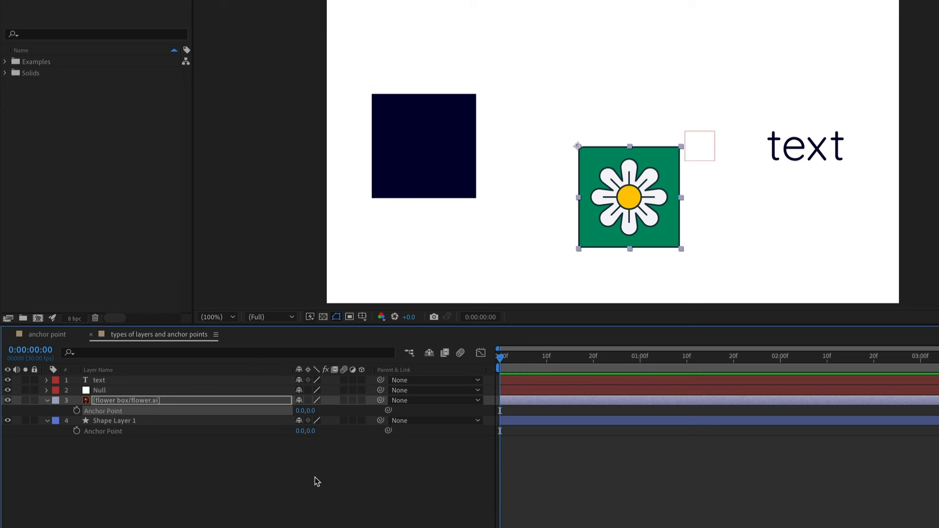
{"action": "key", "text": "cmd+z"}
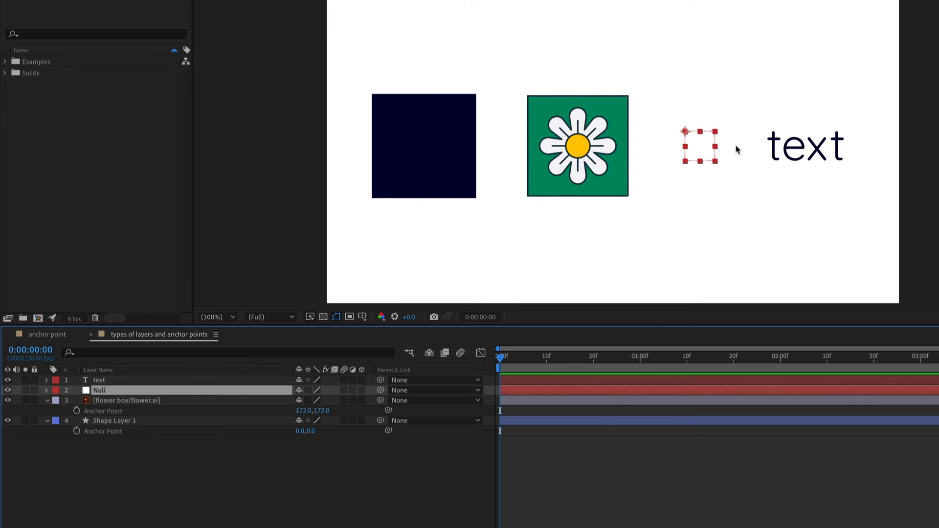
{"action": "key", "text": "a"}
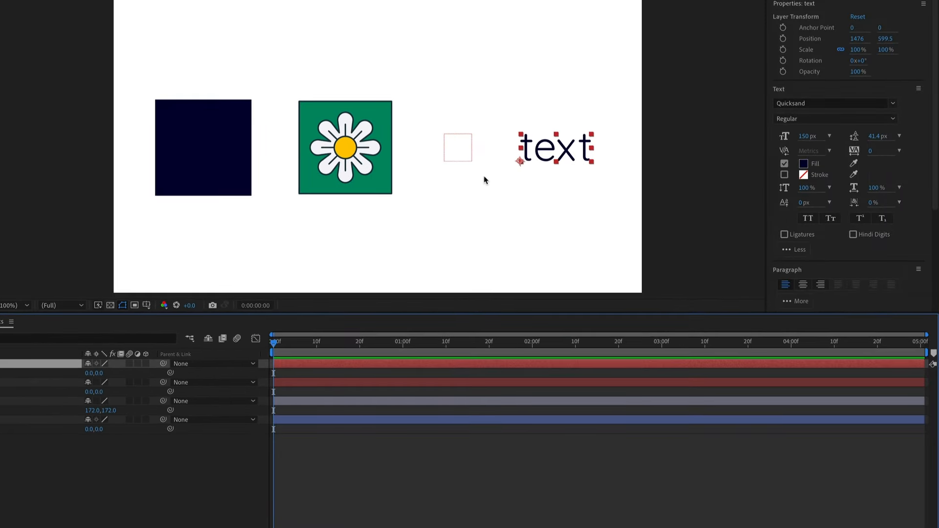
{"action": "mouse_move", "coordinate": [659, 209]}
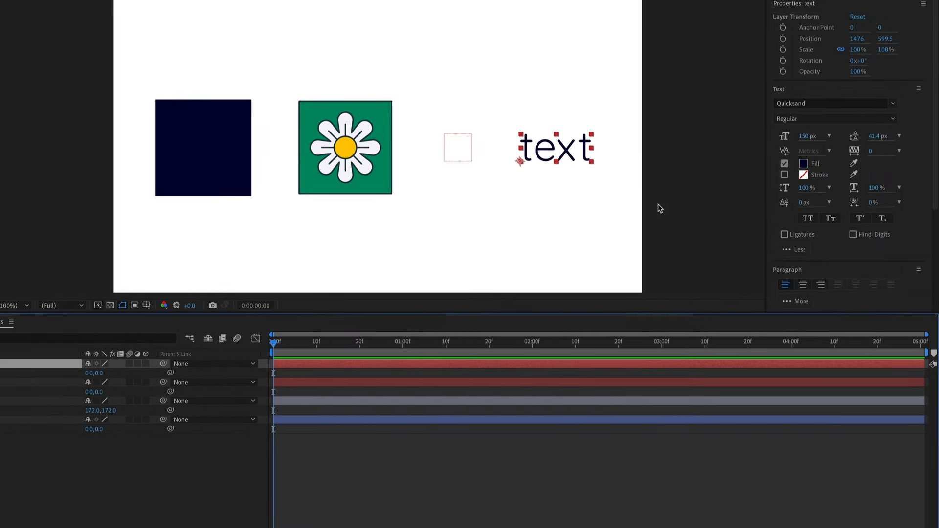
{"action": "mouse_move", "coordinate": [522, 165]}
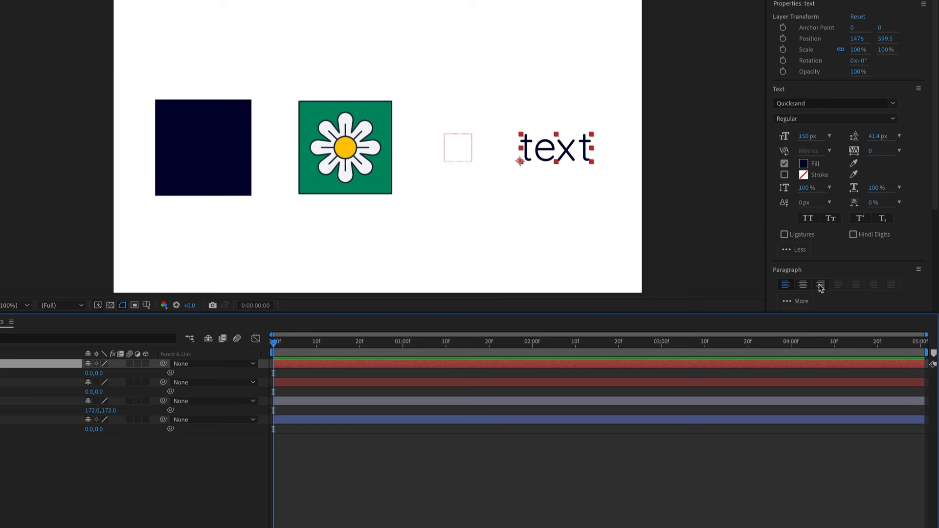
- Set the text layer's paragraph alignment to Center, then Right, shifting the word around its anchor
{"action": "left_click", "coordinate": [802, 285]}
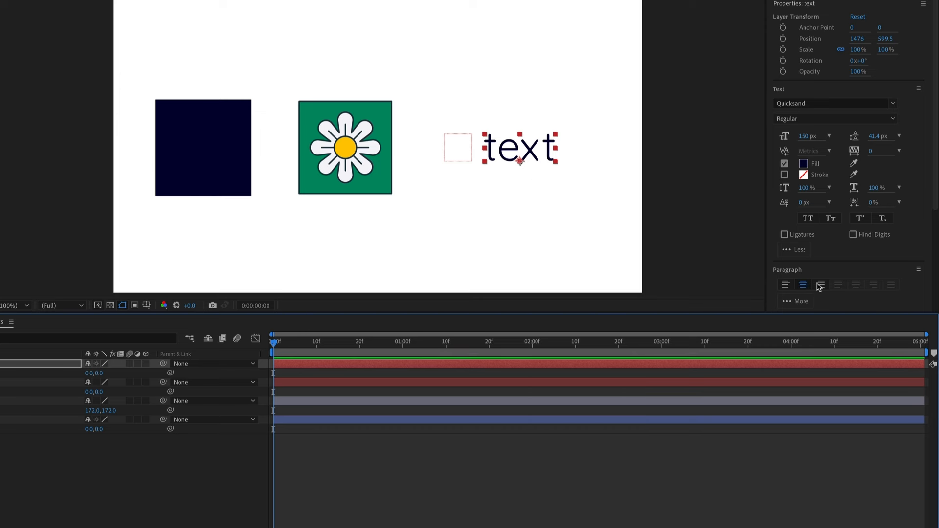
{"action": "left_click", "coordinate": [820, 285]}
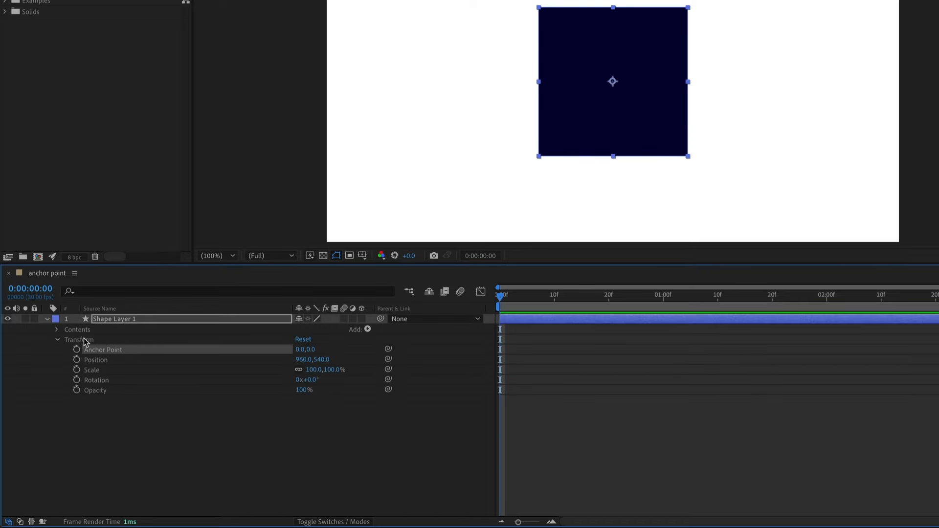
- Twirl open Contents > Rectangle 1 > Transform: Rectangle 1 and select the layer's own Transform group
{"action": "left_click", "coordinate": [57, 329]}
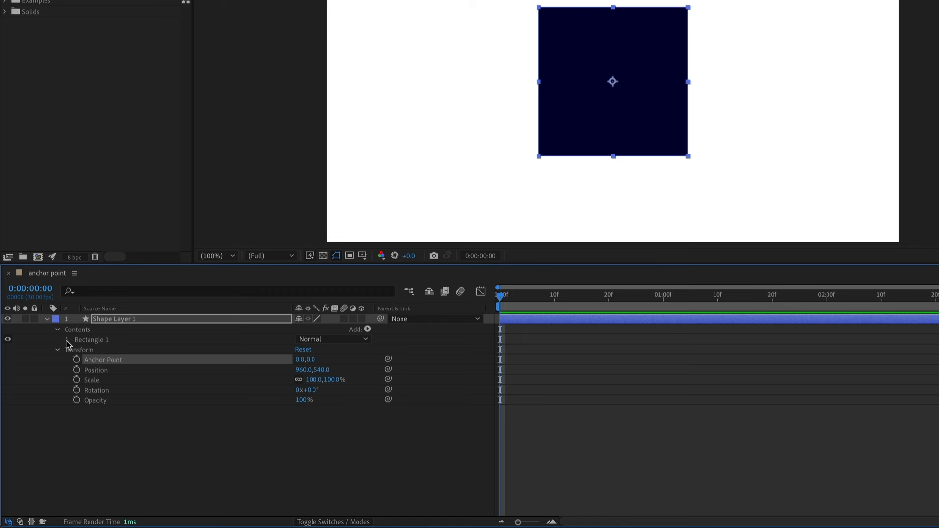
{"action": "left_click", "coordinate": [56, 341]}
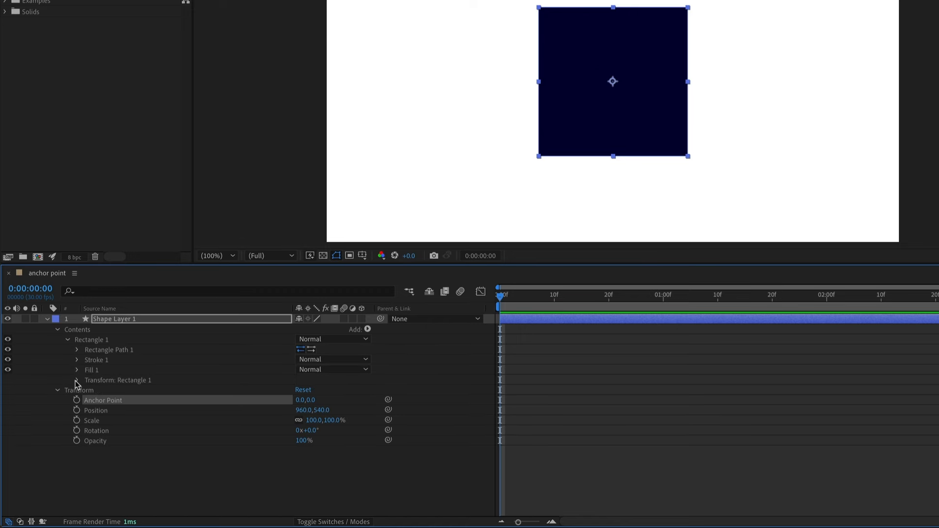
{"action": "left_click", "coordinate": [77, 380]}
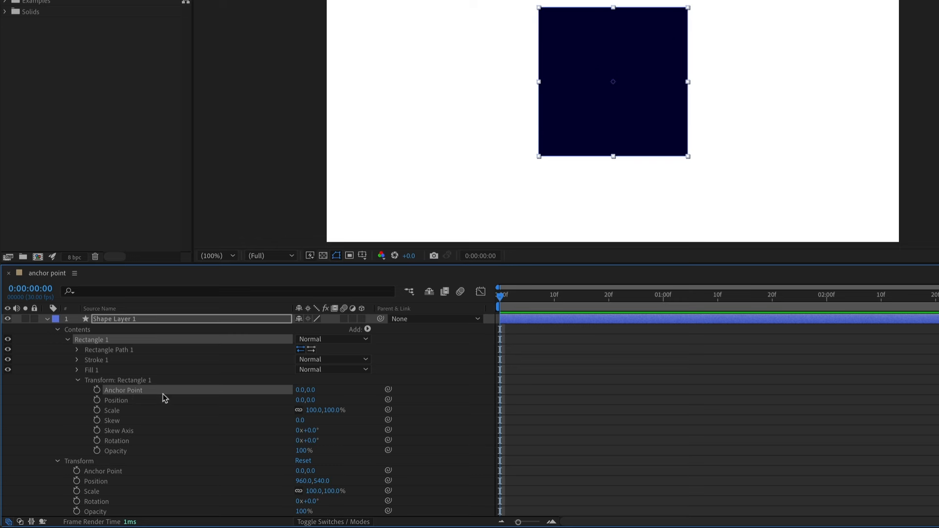
{"action": "left_click", "coordinate": [78, 462]}
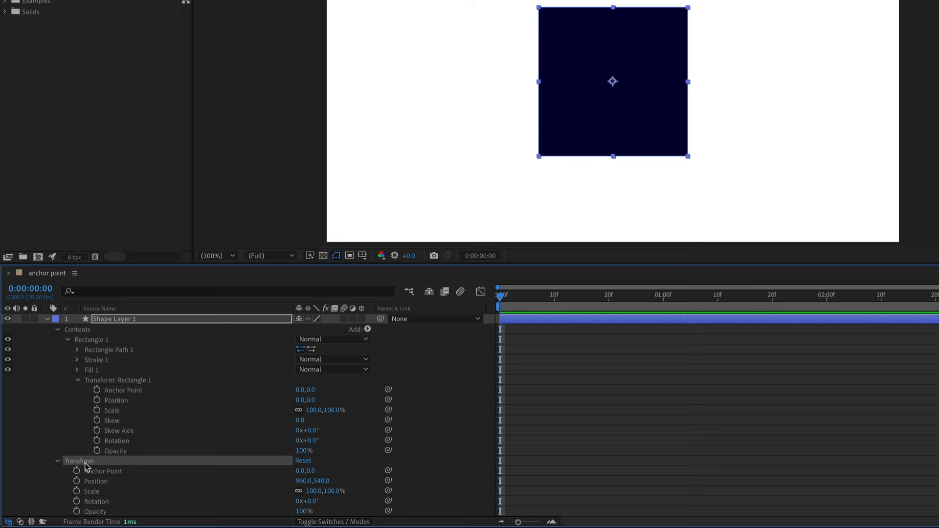
{"action": "left_click", "coordinate": [102, 470]}
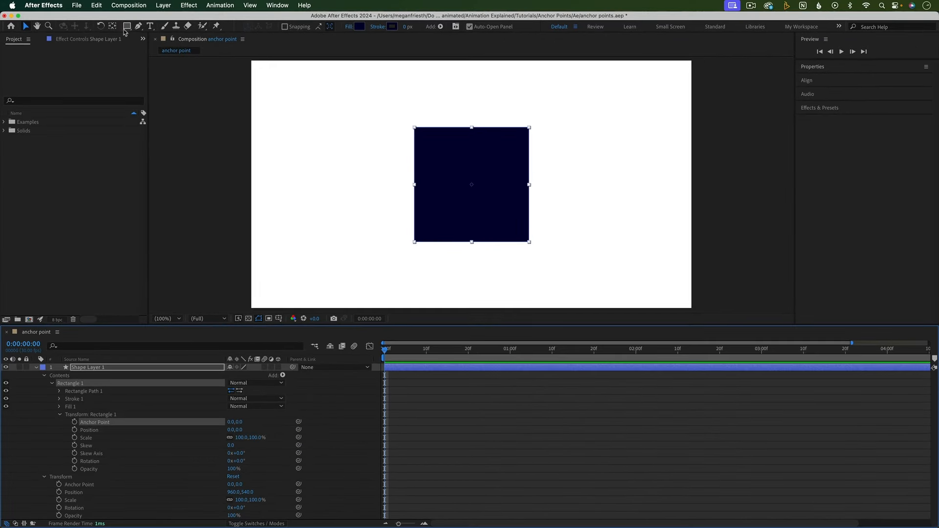
- Draw a second rectangle inside the shape layer, inspect its transform, then reselect the layer and Rectangle 1's anchor point
{"action": "left_click_drag", "start_coordinate": [288, 114], "coordinate": [350, 186]}
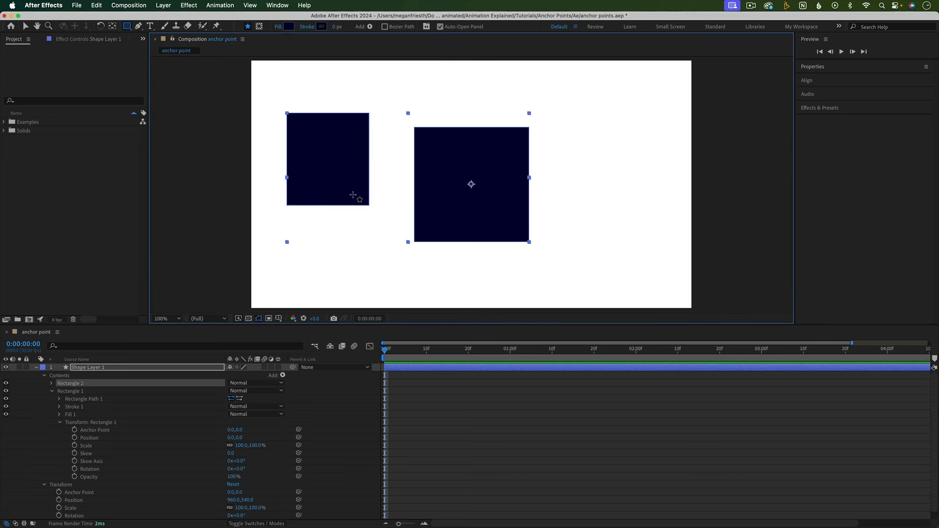
{"action": "left_click", "coordinate": [50, 384]}
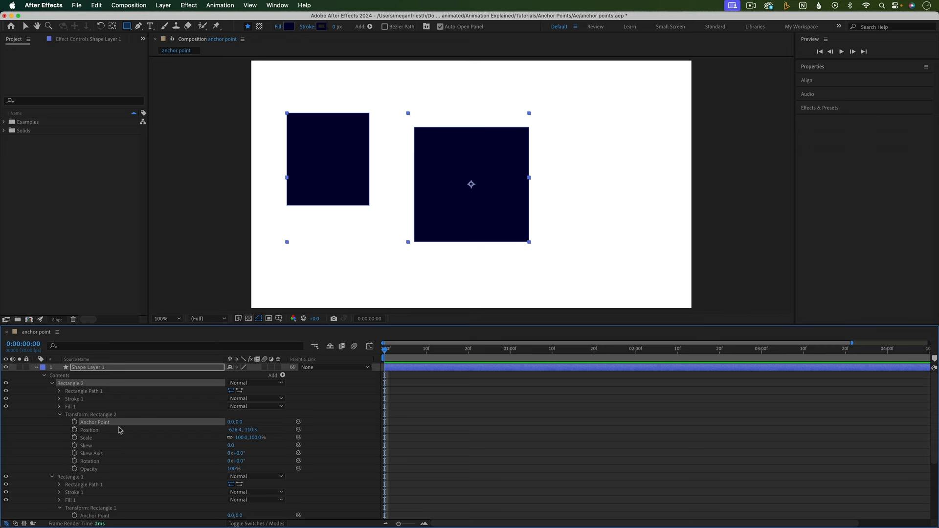
{"action": "mouse_move", "coordinate": [73, 385]}
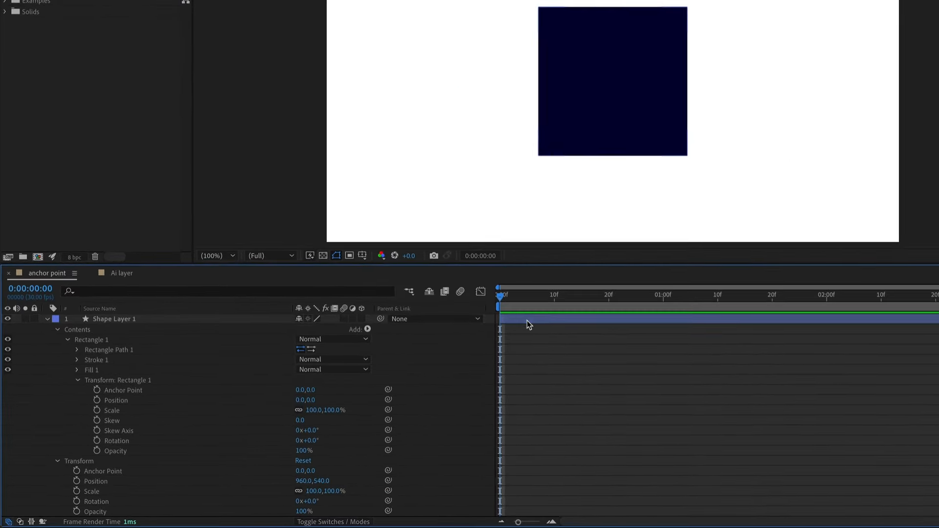
{"action": "left_click", "coordinate": [113, 319]}
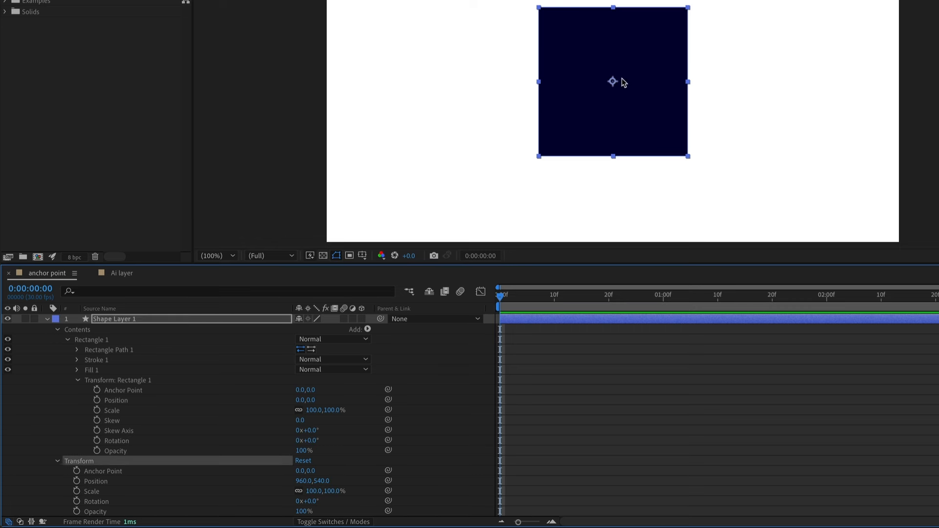
{"action": "mouse_move", "coordinate": [142, 376]}
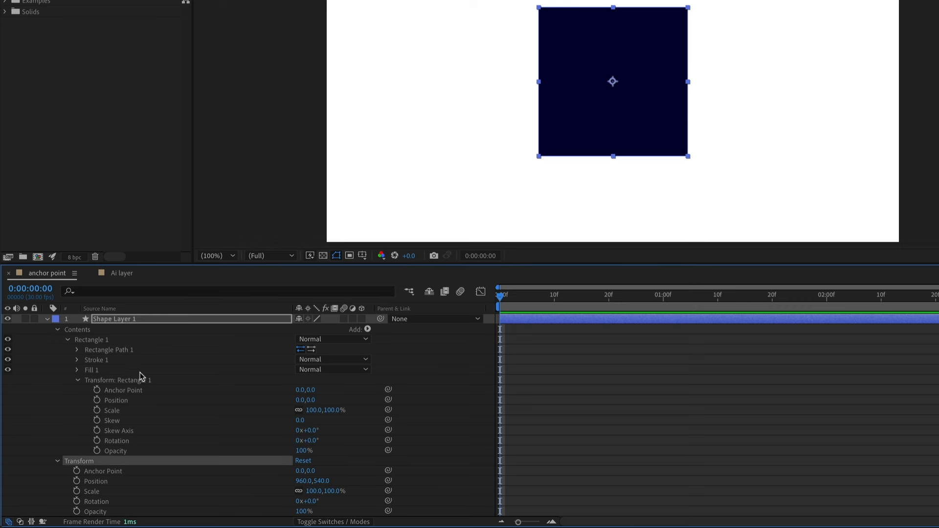
{"action": "left_click", "coordinate": [122, 390]}
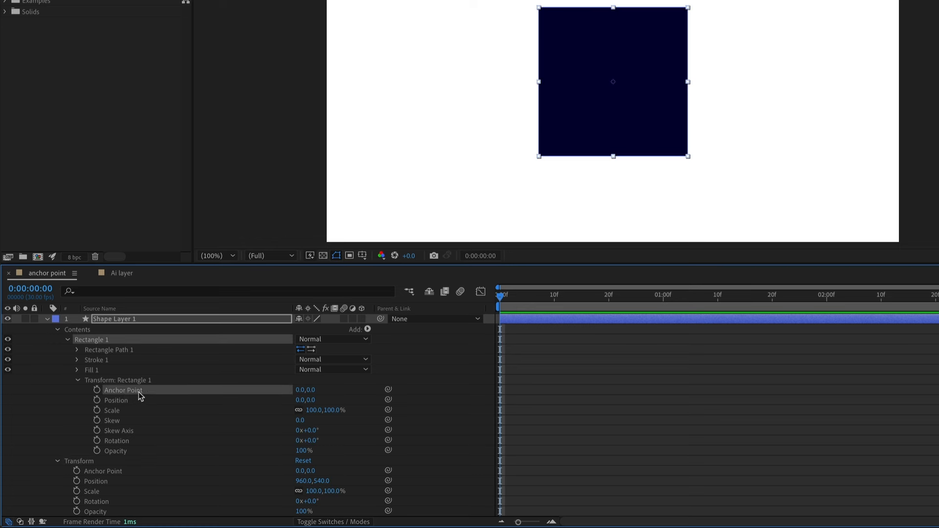
{"action": "mouse_move", "coordinate": [641, 63]}
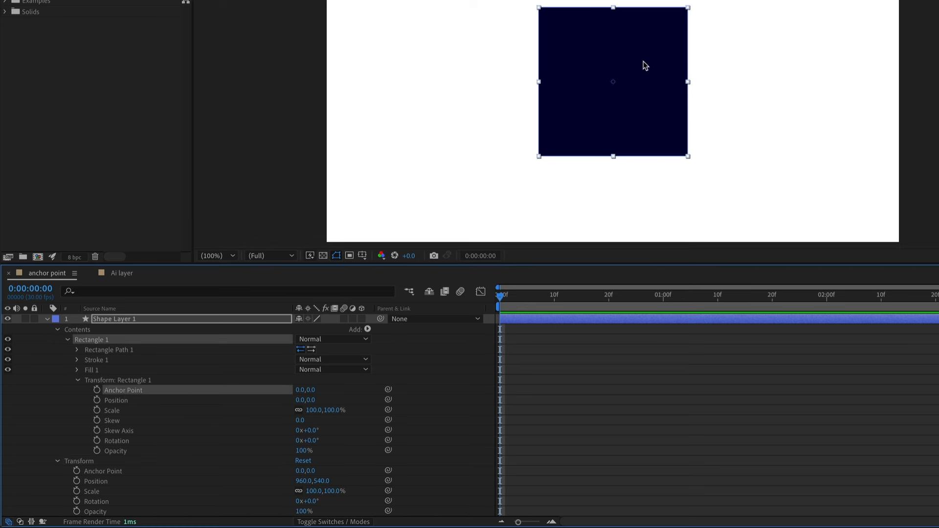
{"action": "mouse_move", "coordinate": [614, 88]}
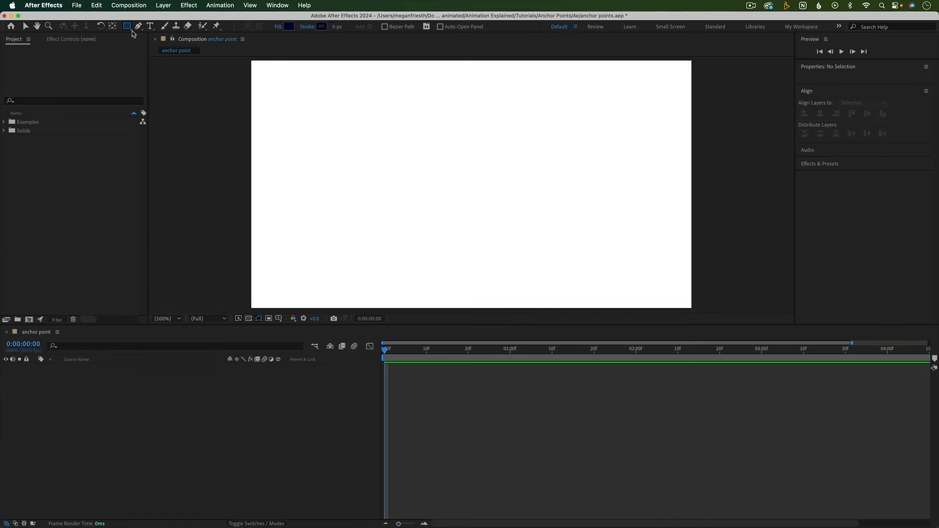
- Draw a rectangle at upper left and centre the layer's anchor on it, reading -479.8, -143.5 in Transform
{"action": "left_click_drag", "start_coordinate": [312, 112], "coordinate": [412, 194]}
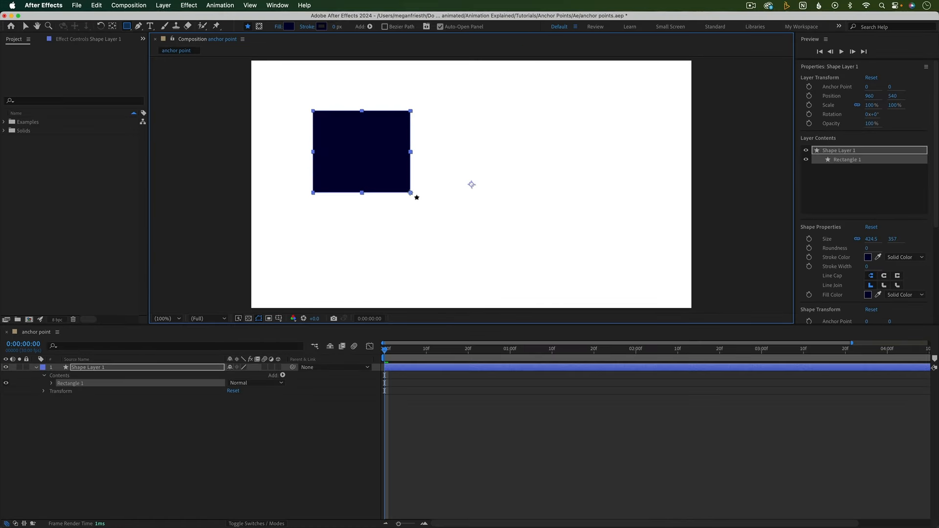
{"action": "left_click", "coordinate": [113, 26]}
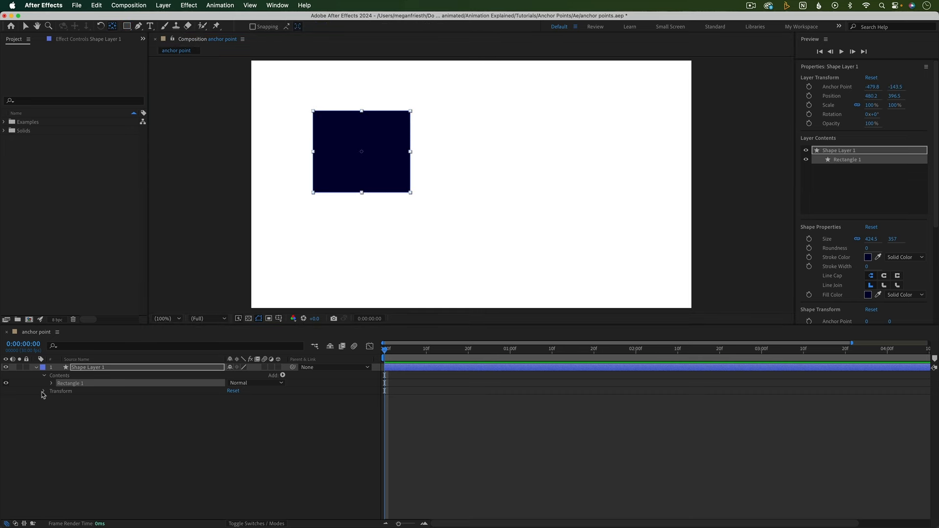
{"action": "left_click", "coordinate": [43, 392]}
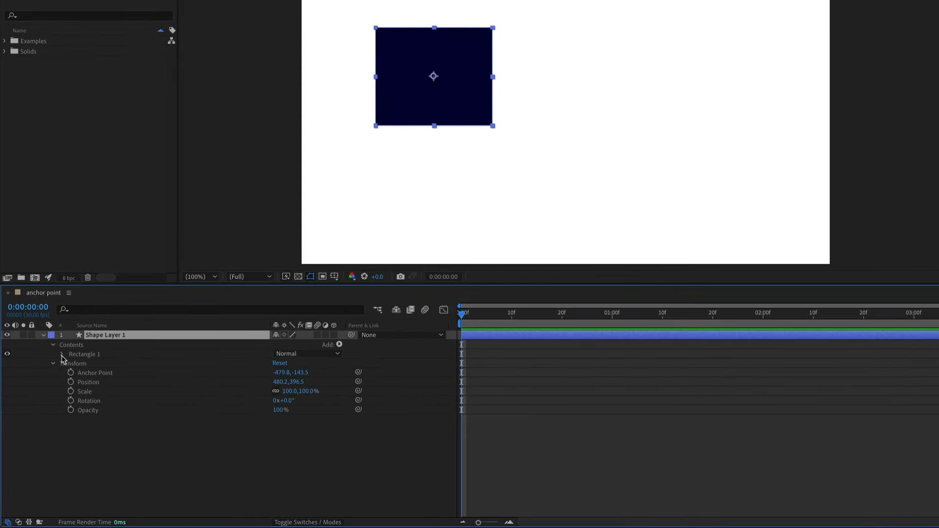
- Set Rectangle 1's Position to 0,0 and the layer's Anchor Point to 0,0
{"action": "left_click", "coordinate": [63, 354]}
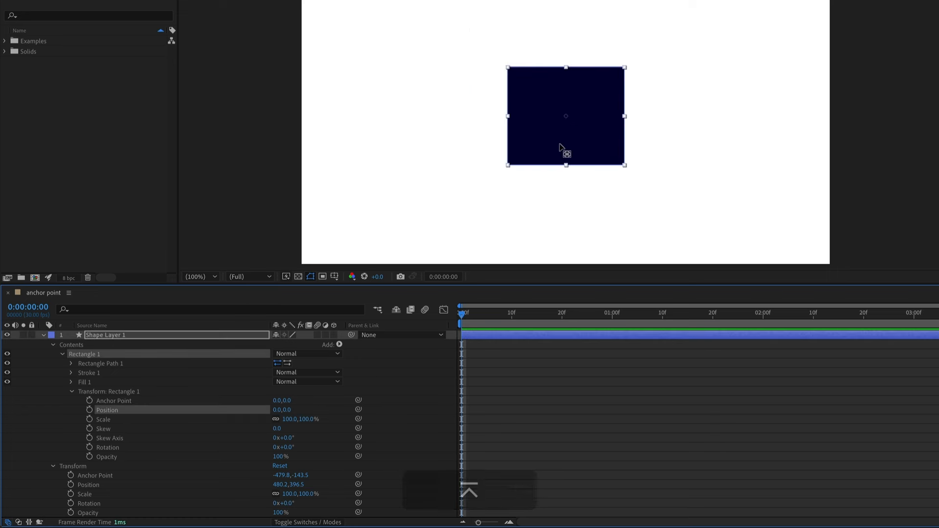
{"action": "left_click", "coordinate": [114, 401]}
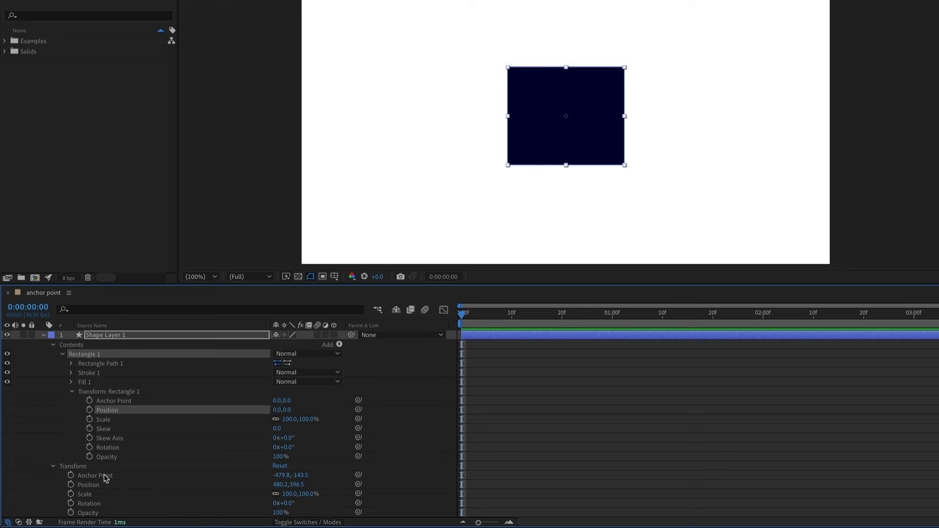
{"action": "left_click", "coordinate": [90, 475]}
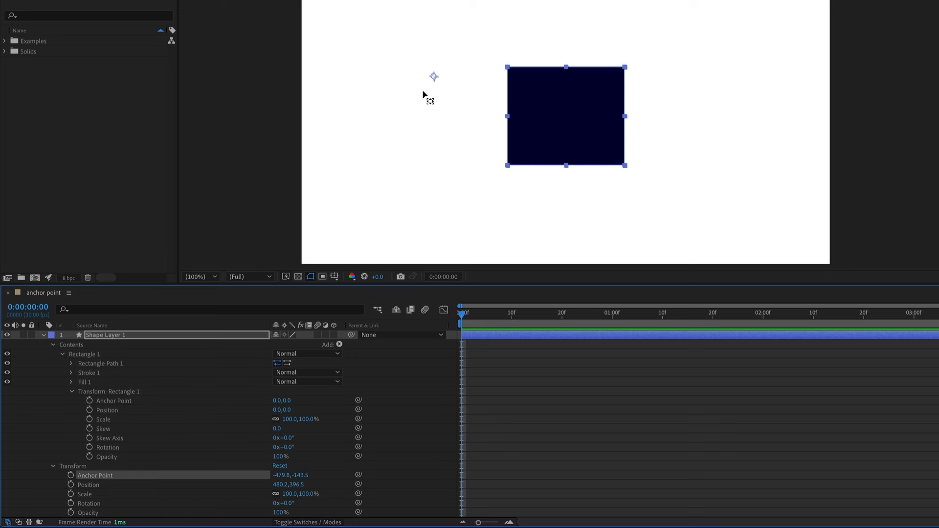
{"action": "type", "text": "0.0,0.0"}
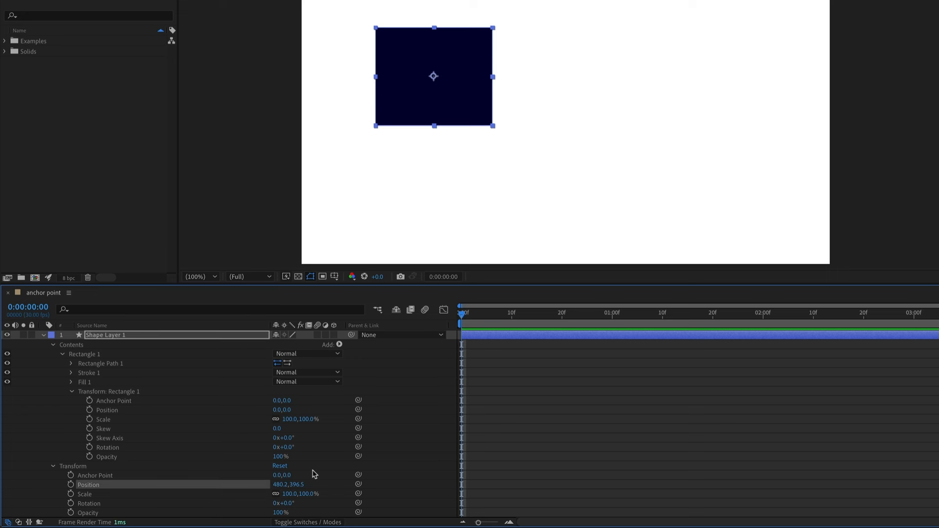
{"action": "mouse_move", "coordinate": [245, 464]}
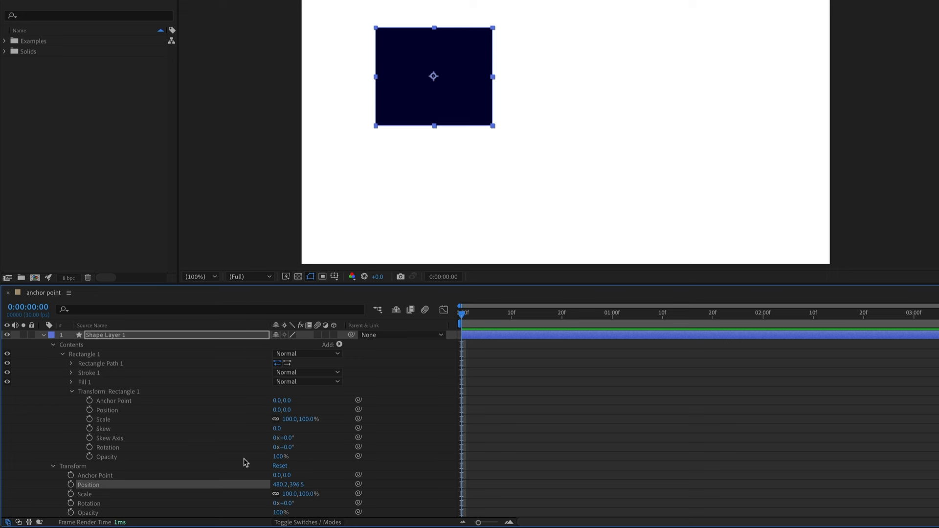
{"action": "mouse_move", "coordinate": [121, 398]}
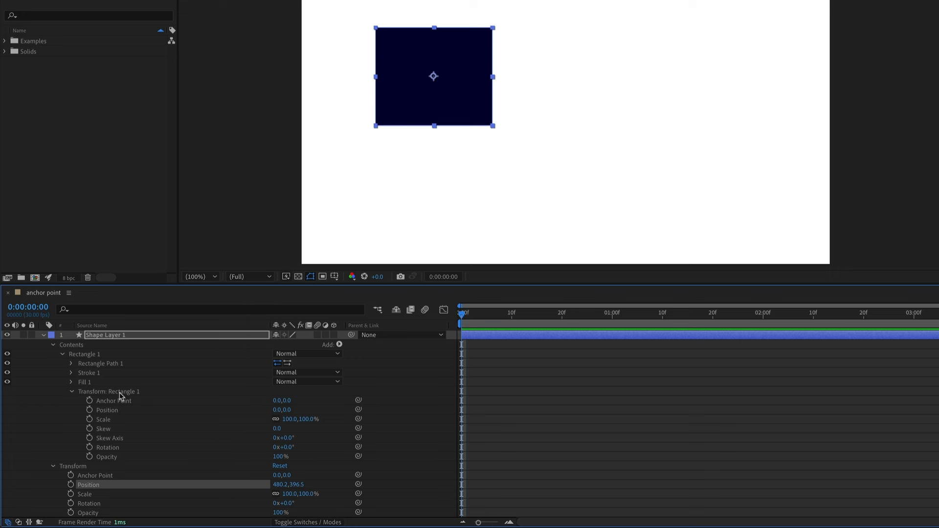
{"action": "mouse_move", "coordinate": [207, 429]}
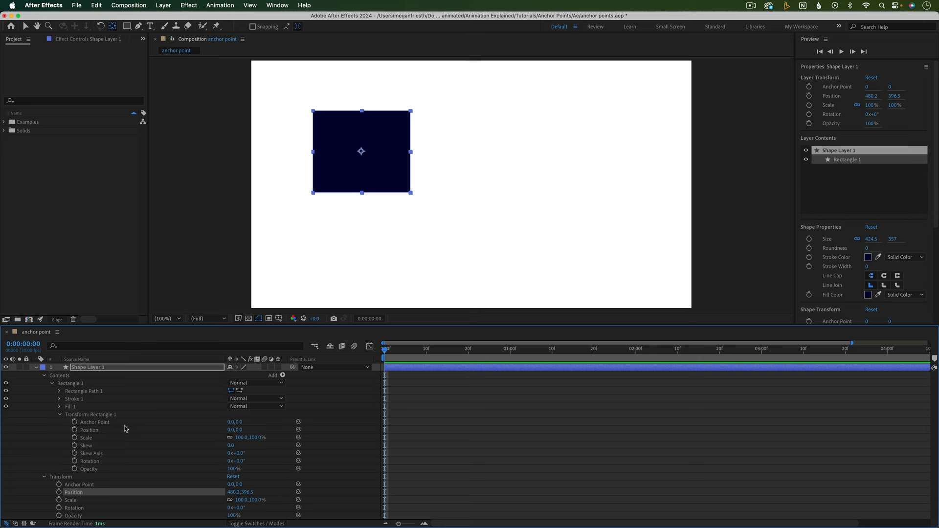
{"action": "mouse_move", "coordinate": [106, 422]}
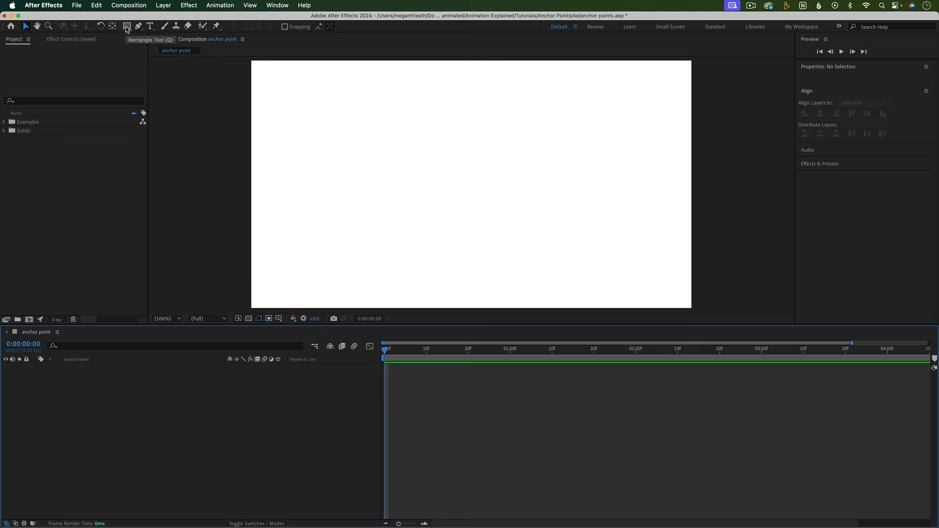
- Make a full-comp rectangle, then set Rectangle Path 1's width to 500 keeping 1080 height
{"action": "left_click_drag", "start_coordinate": [252, 60], "coordinate": [691, 309]}
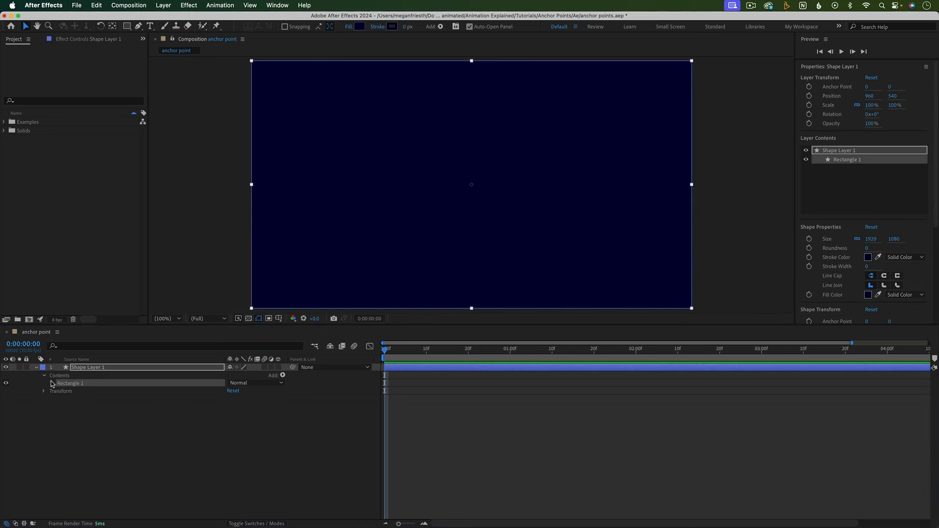
{"action": "left_click", "coordinate": [49, 383]}
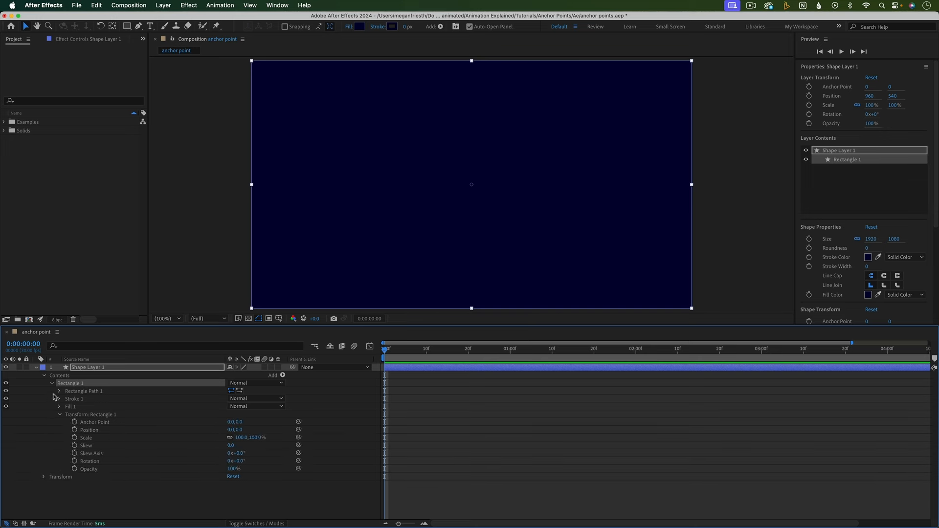
{"action": "left_click", "coordinate": [56, 392]}
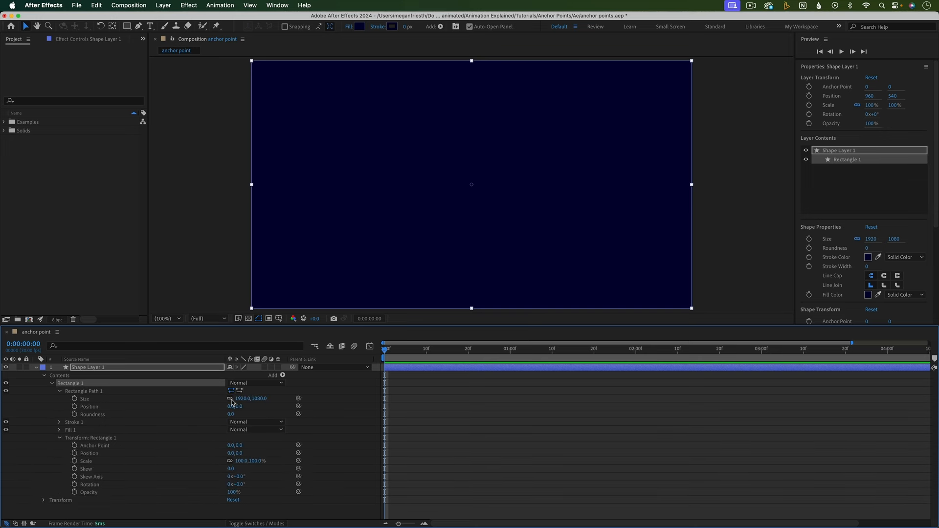
{"action": "type", "text": "500"}
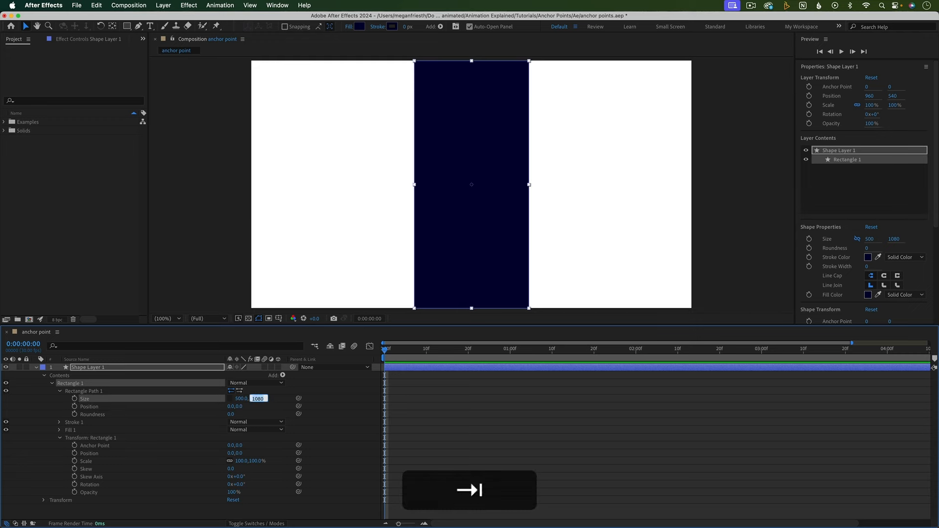